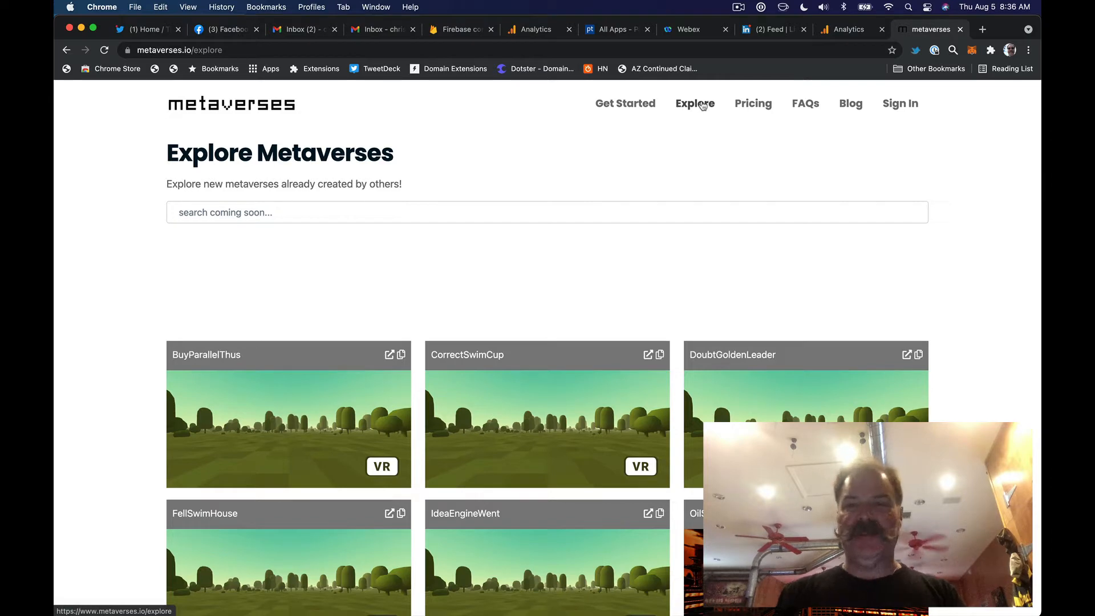
mouse_move(798, 242)
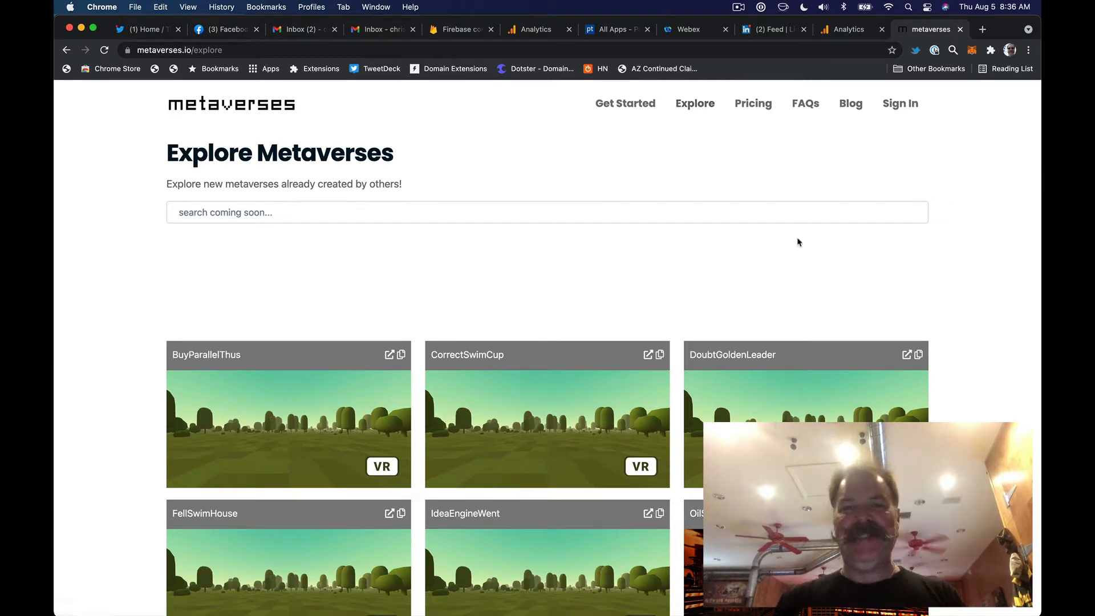
- Scroll through the Explore page to view the eight community metaverse tiles
scroll(down, 3)
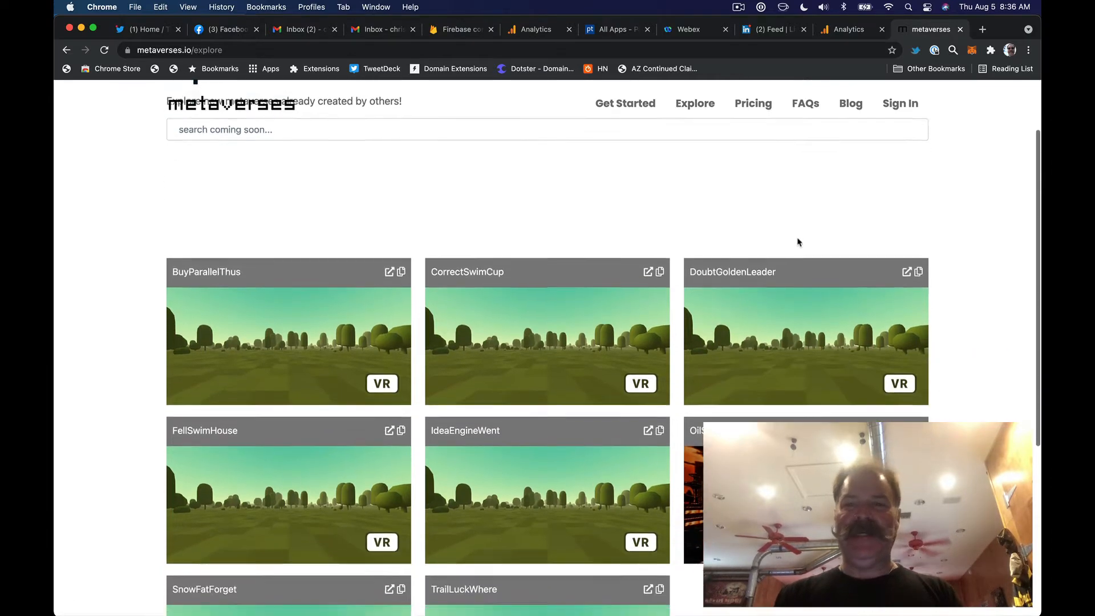
scroll(up, 3)
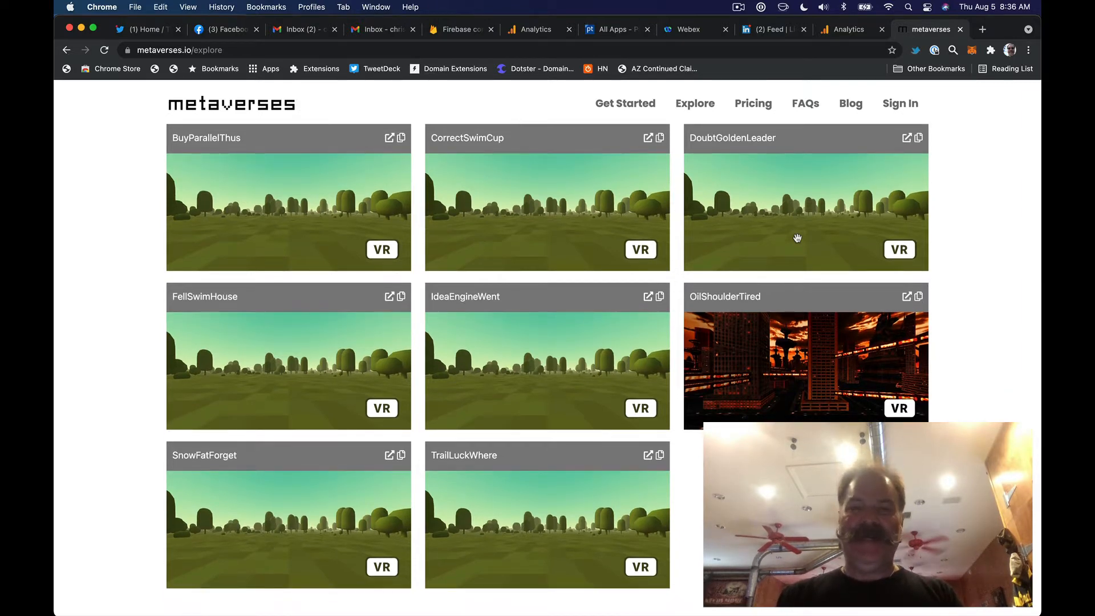
- Scroll the gallery and open the dark OilShoulderTired world's preview page
scroll(down, 3)
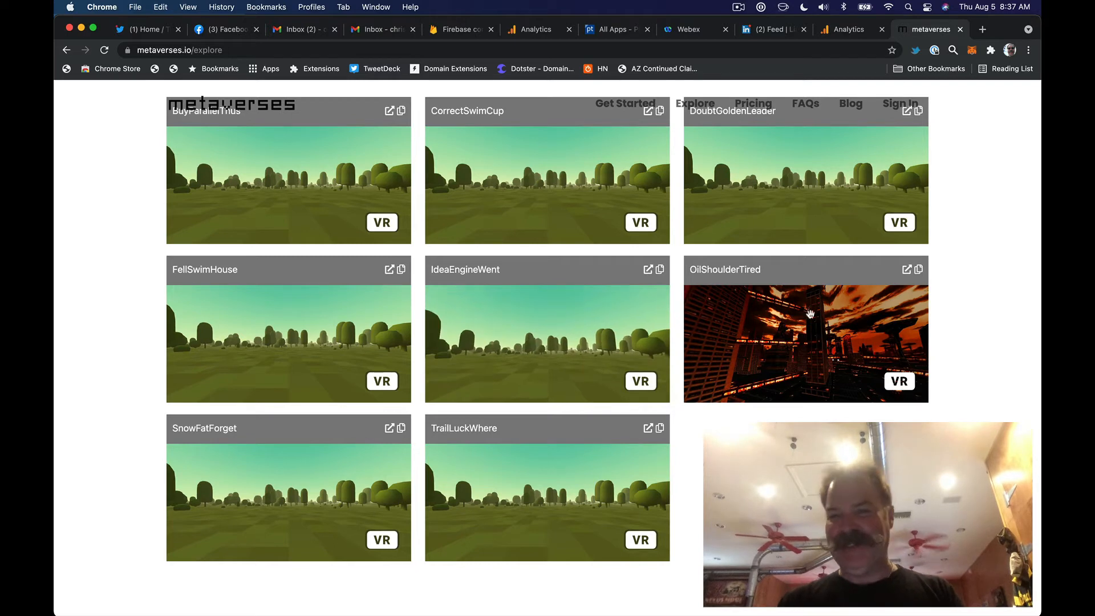
click(725, 269)
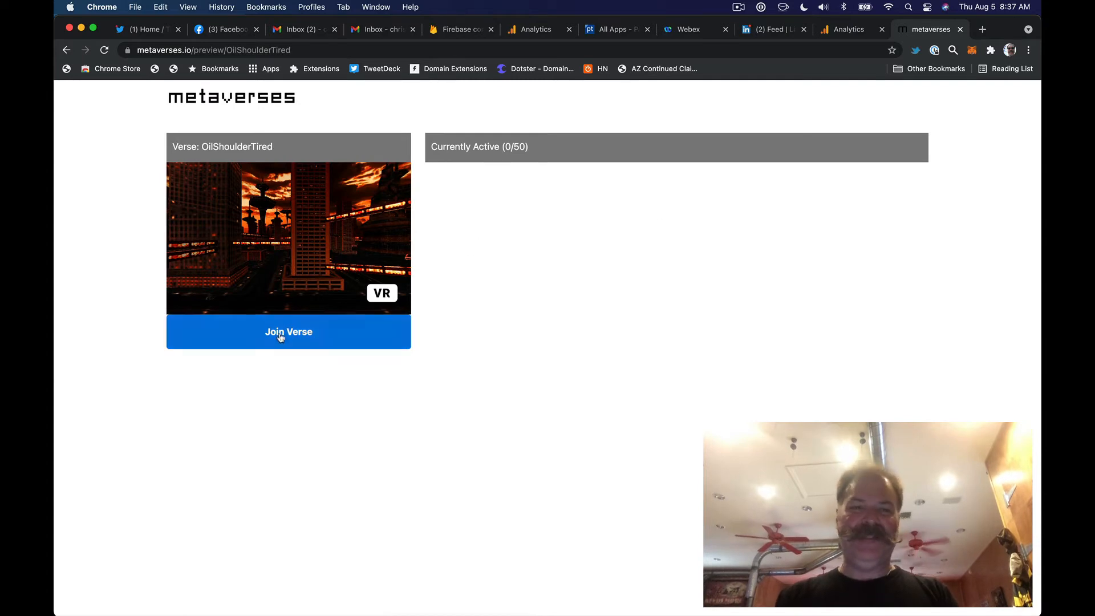
- Choose Join Verse for OilShoulderTired and sign in with Google
click(288, 332)
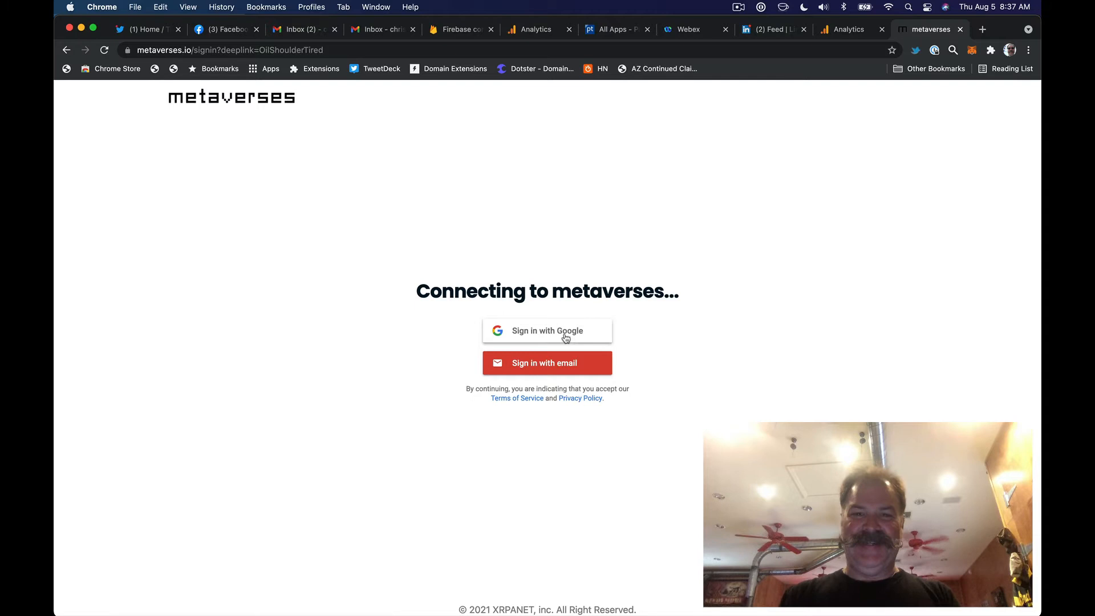
click(547, 330)
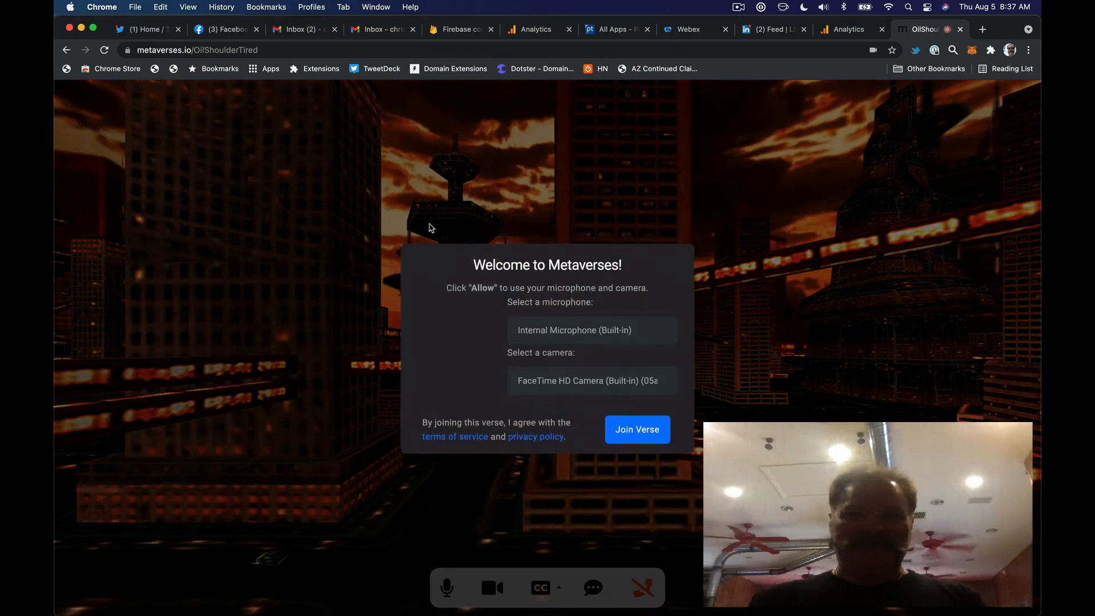
- Join OilShoulderTired with microphone and camera, then dismiss the Getting Started guide
click(637, 429)
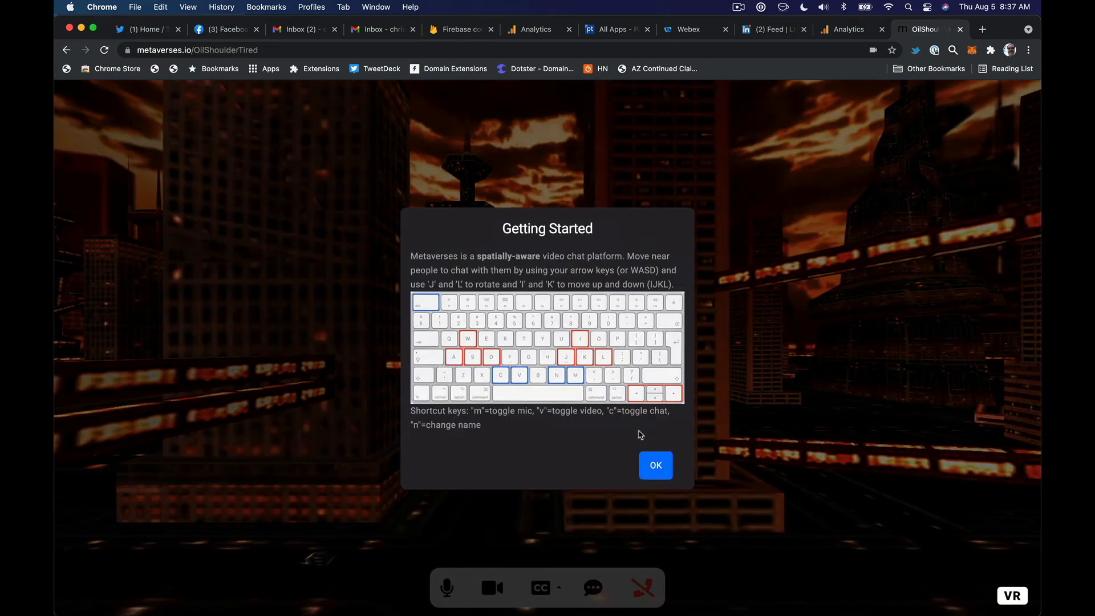
click(654, 465)
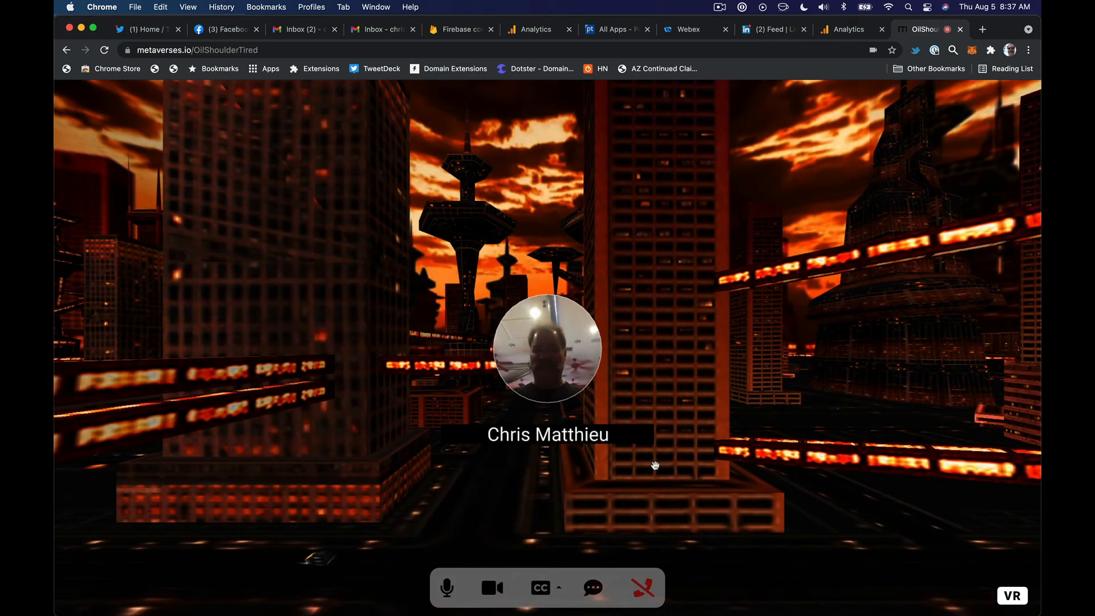